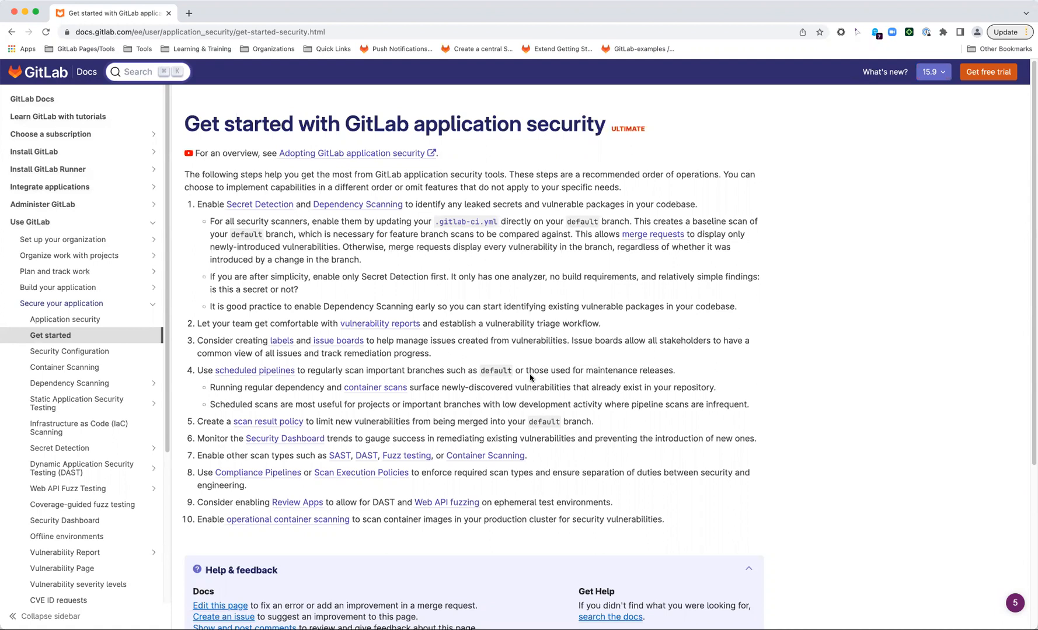
{"action": "mouse_move", "coordinate": [499, 210]}
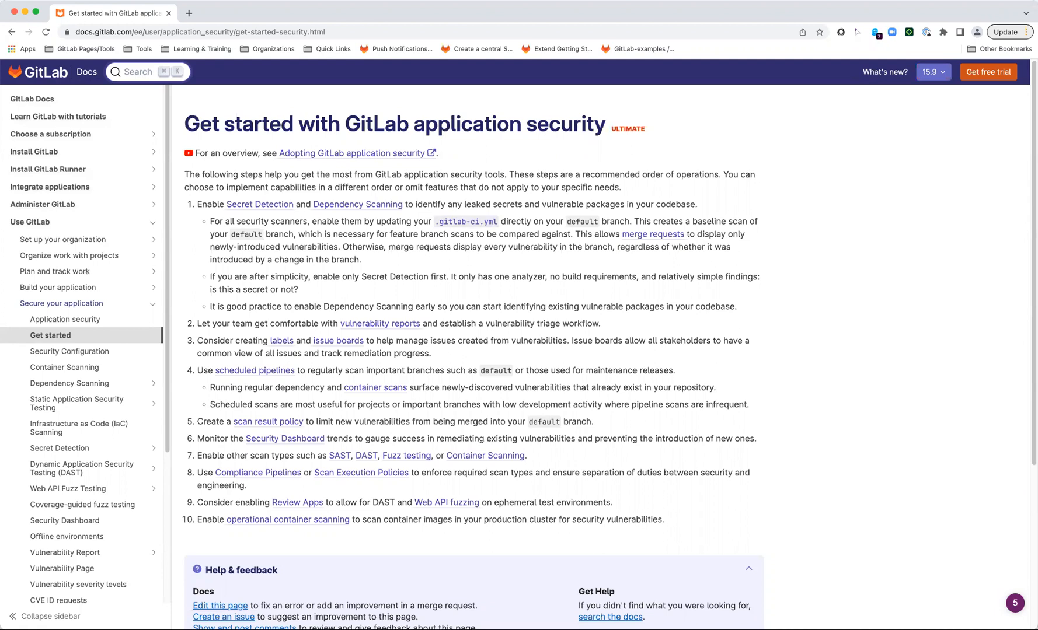
{"action": "mouse_move", "coordinate": [363, 68]}
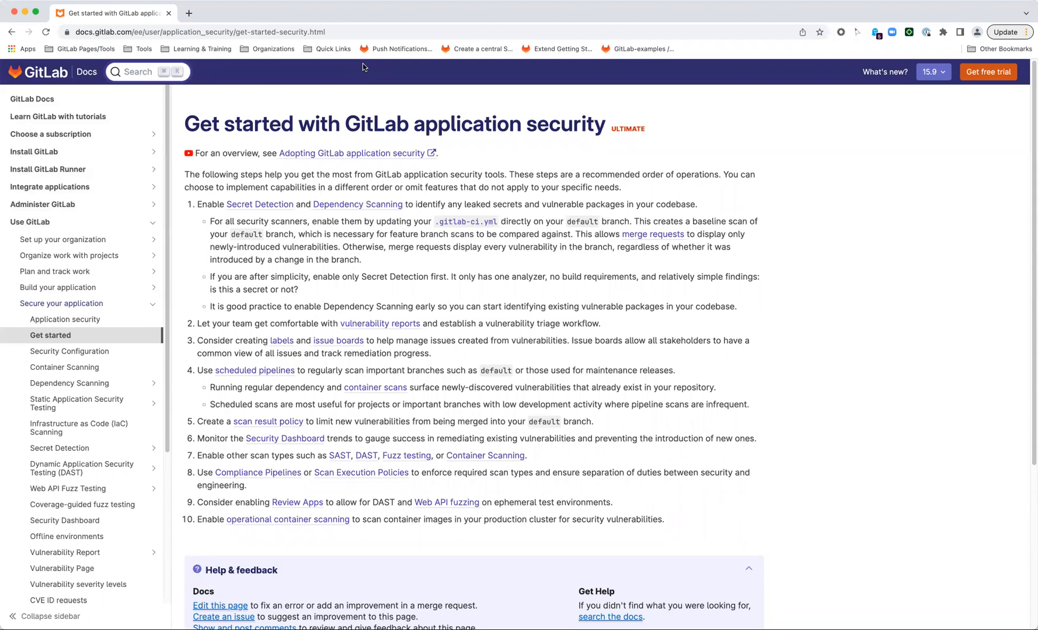
{"action": "mouse_move", "coordinate": [252, 450]}
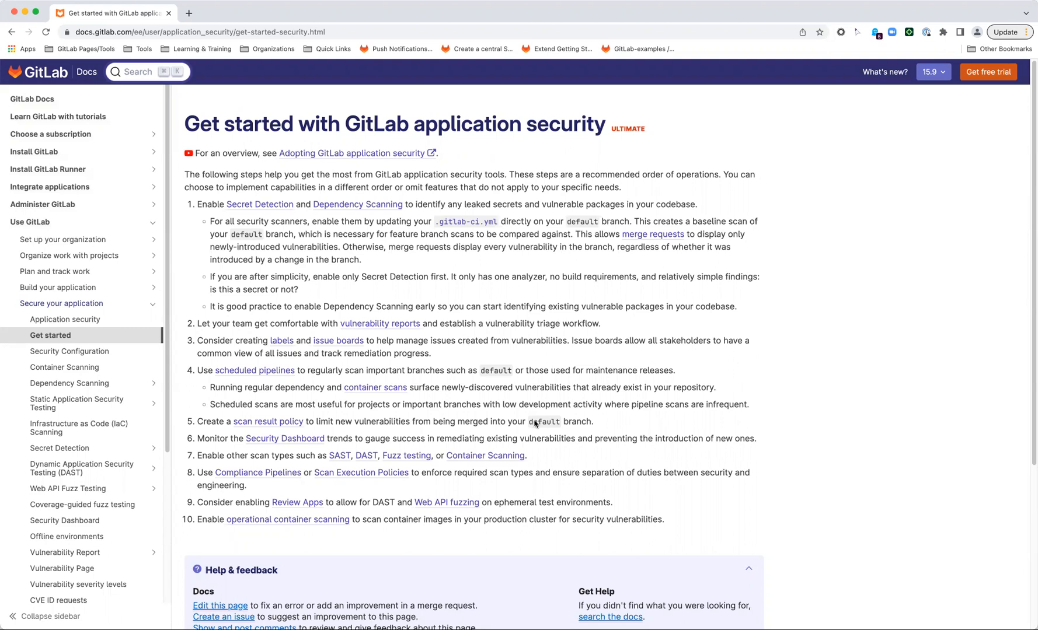
{"action": "mouse_move", "coordinate": [309, 471]}
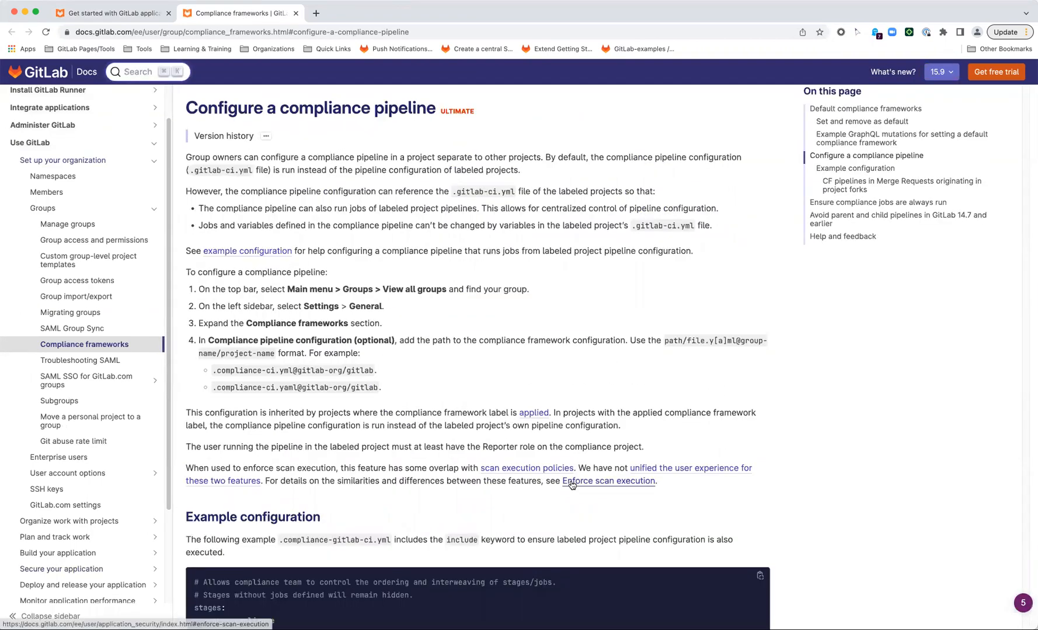
{"action": "mouse_move", "coordinate": [604, 487]}
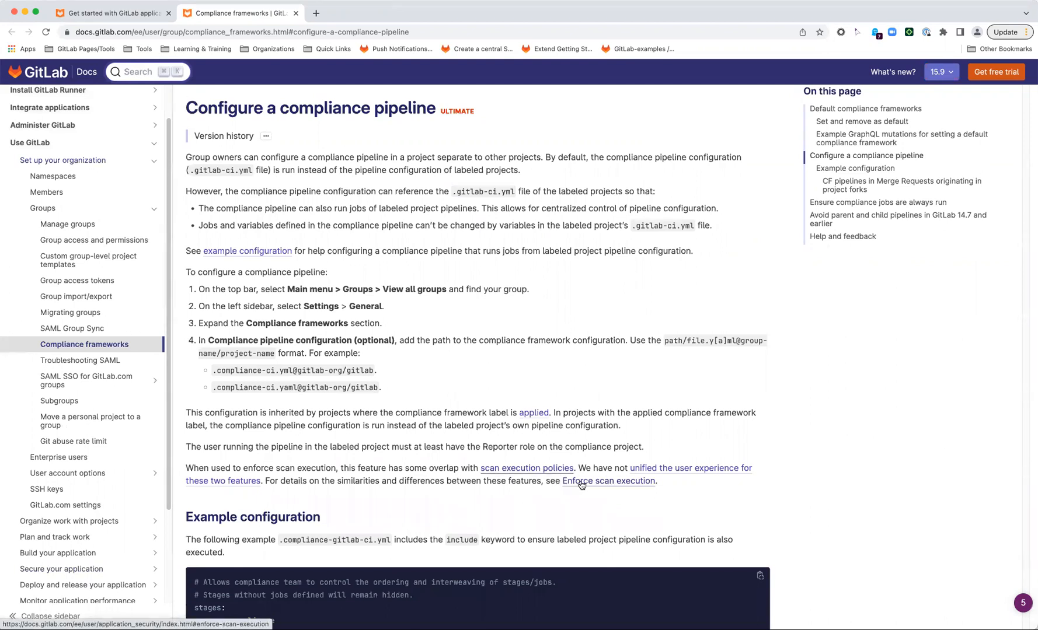
- Open the Compliance Pipelines link to the 'Configure a compliance pipeline' instructions in a new tab
{"action": "left_click", "coordinate": [609, 481]}
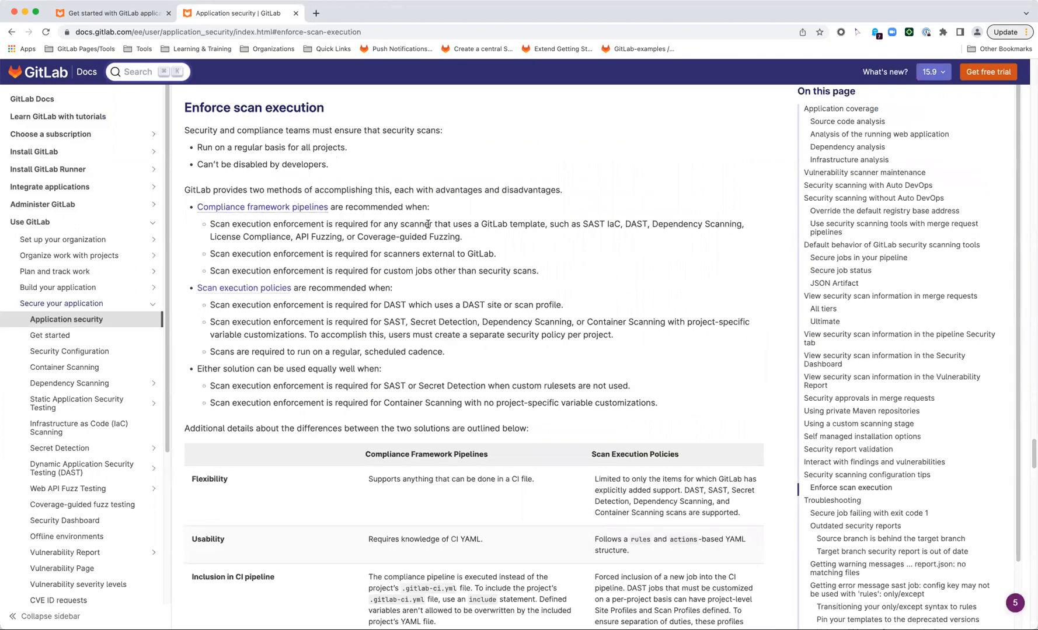
{"action": "mouse_move", "coordinate": [439, 224]}
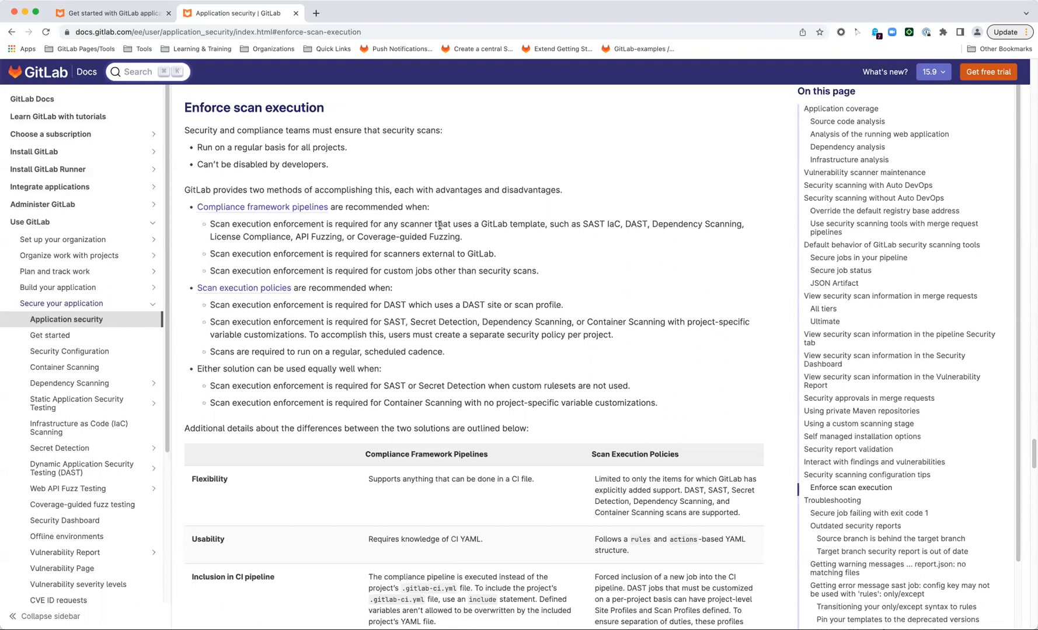
{"action": "mouse_move", "coordinate": [509, 266]}
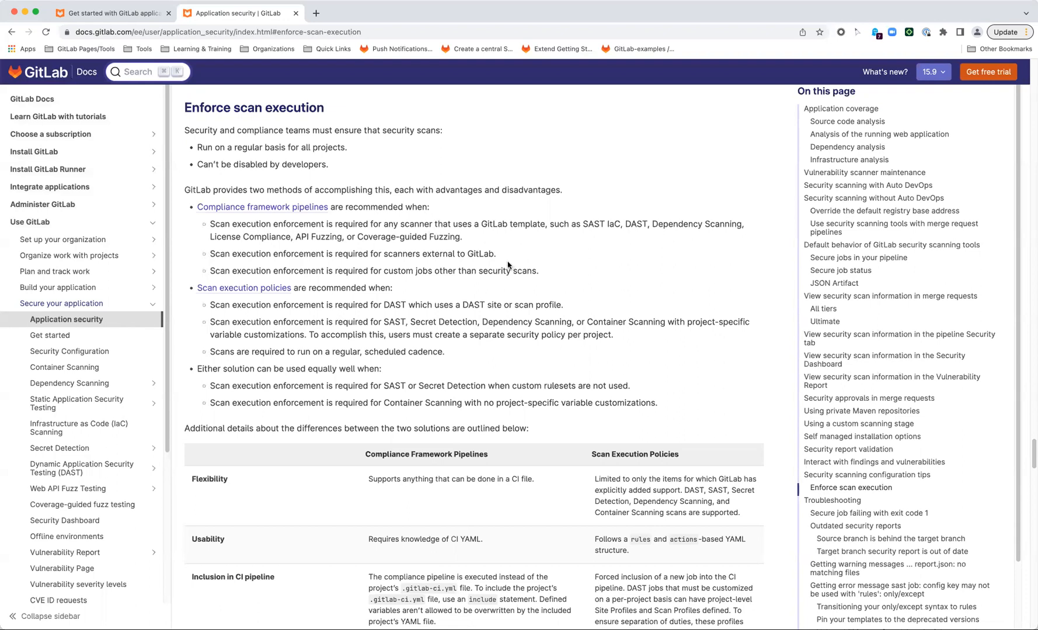
{"action": "mouse_move", "coordinate": [513, 258]}
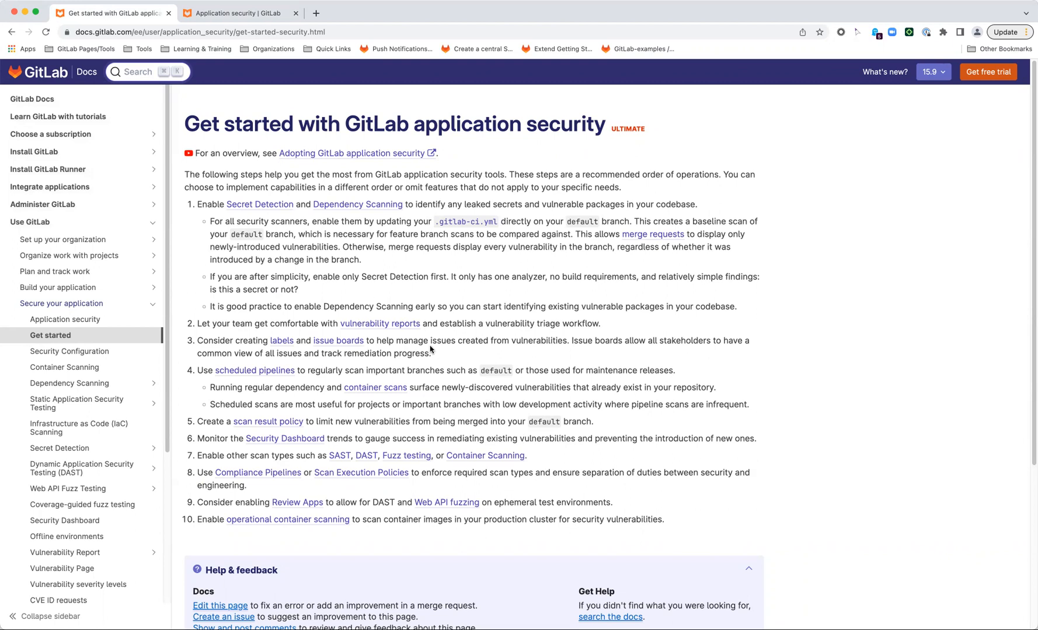
{"action": "mouse_move", "coordinate": [436, 623]}
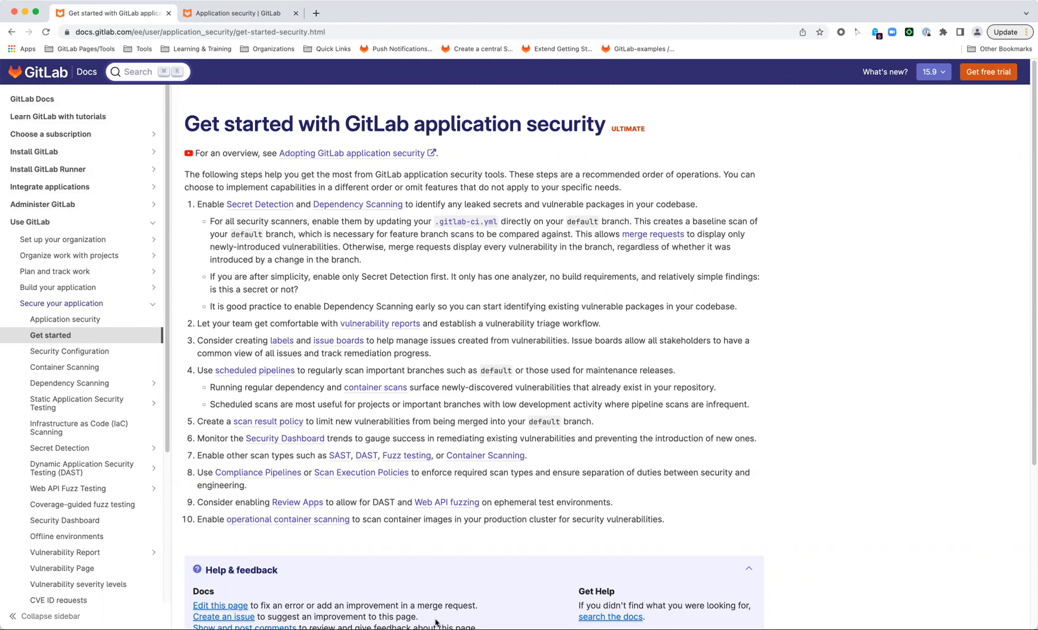
{"action": "mouse_move", "coordinate": [488, 551]}
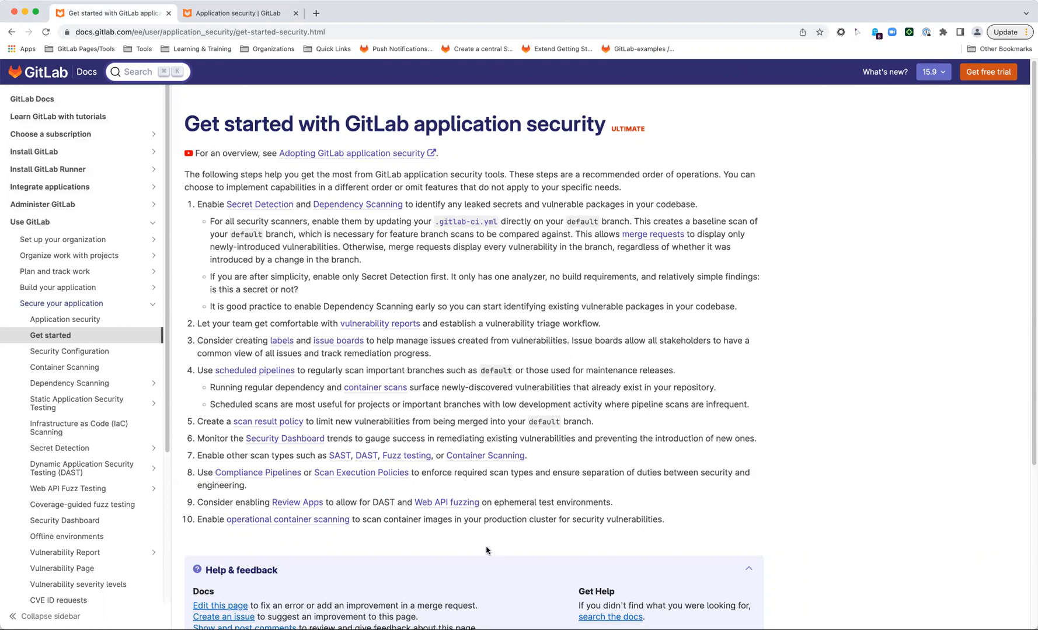